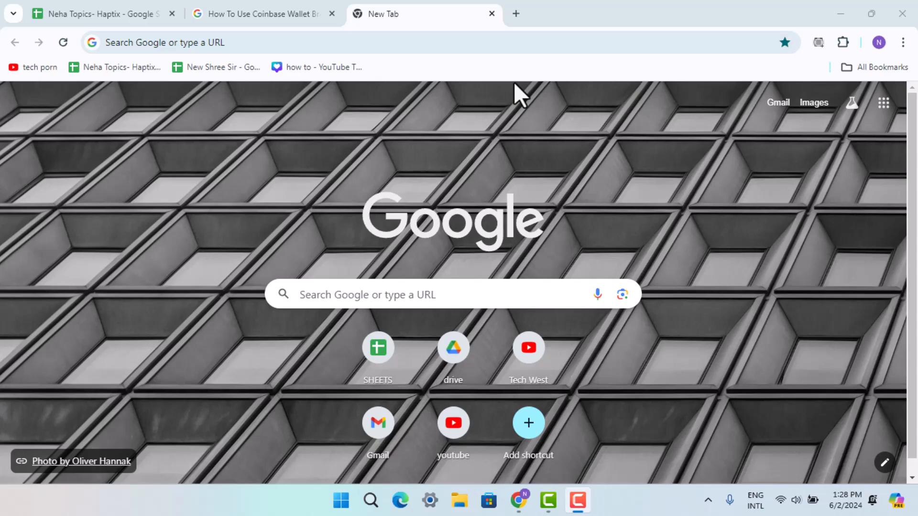
mouse_move(135, 91)
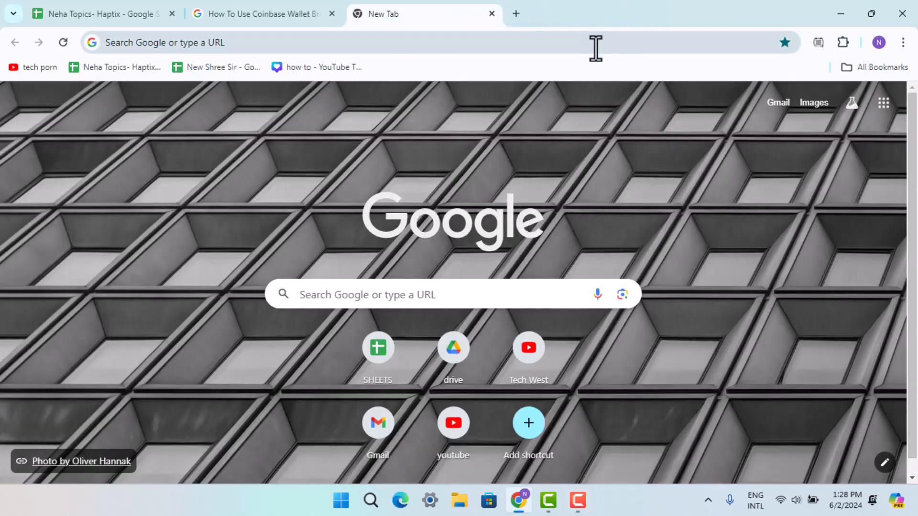
text(chromewebstore.google.com)
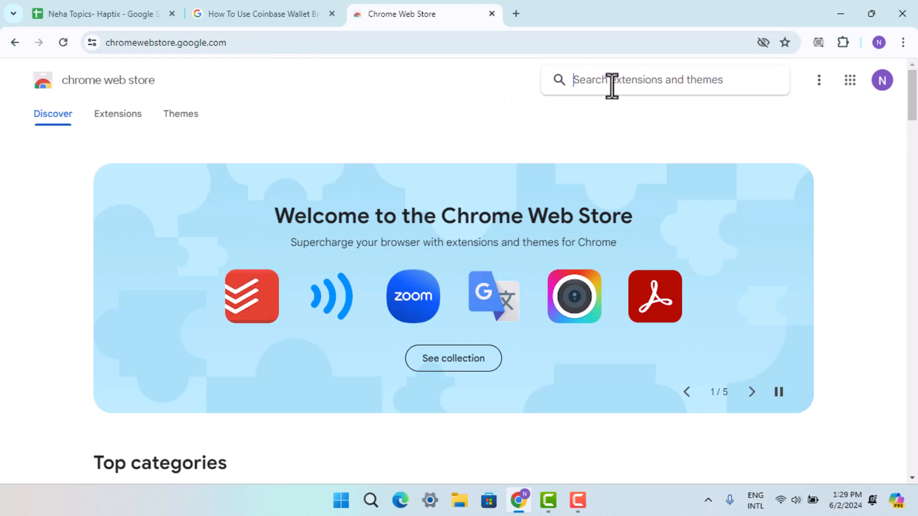
text(Coinabse)
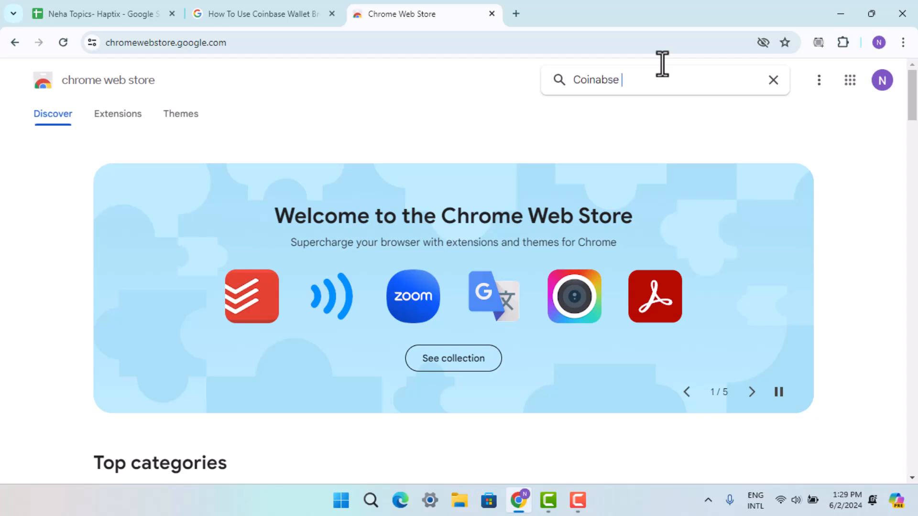
text(Wallet)
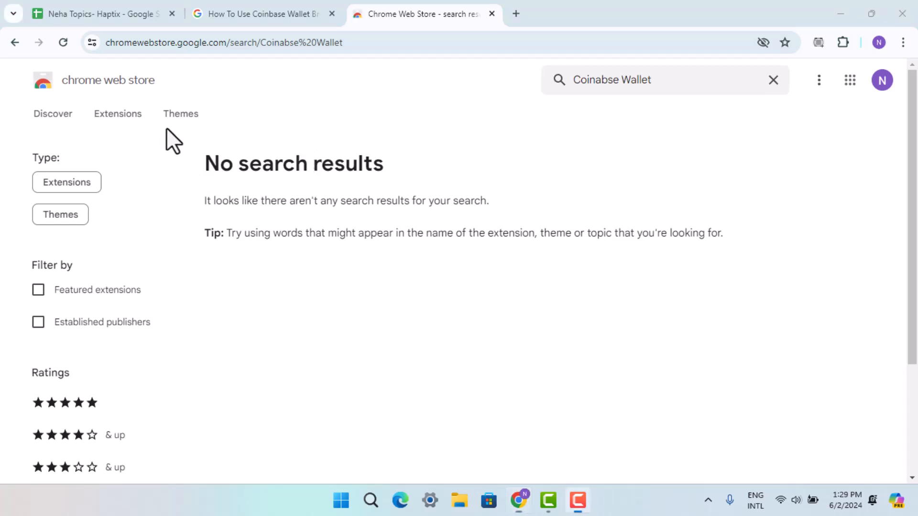
mouse_move(349, 224)
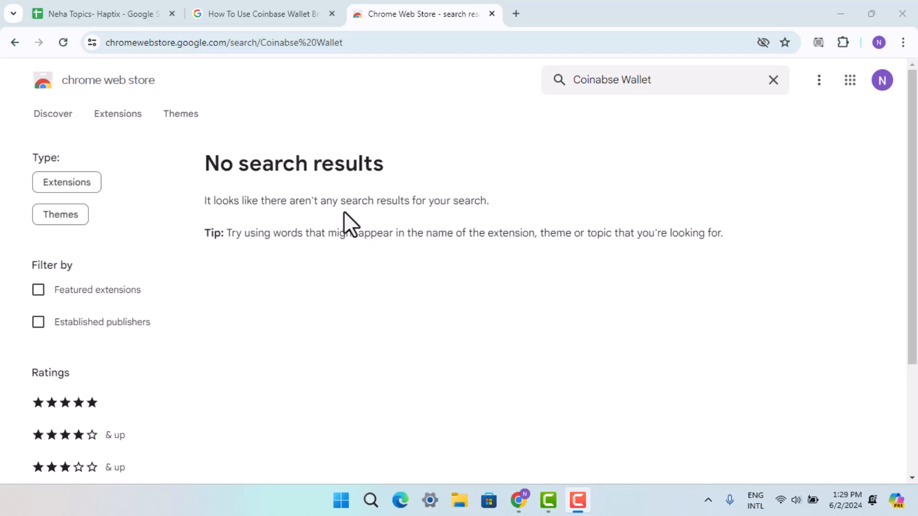
mouse_move(319, 71)
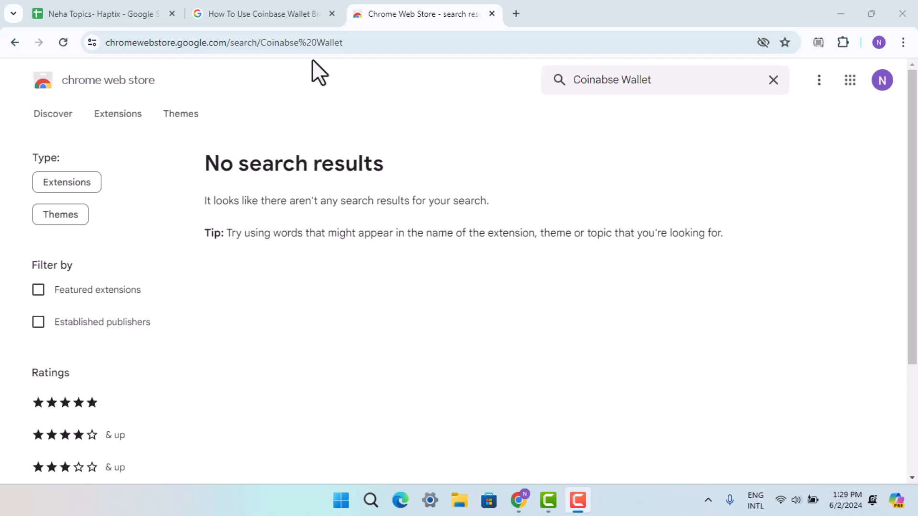
mouse_move(487, 196)
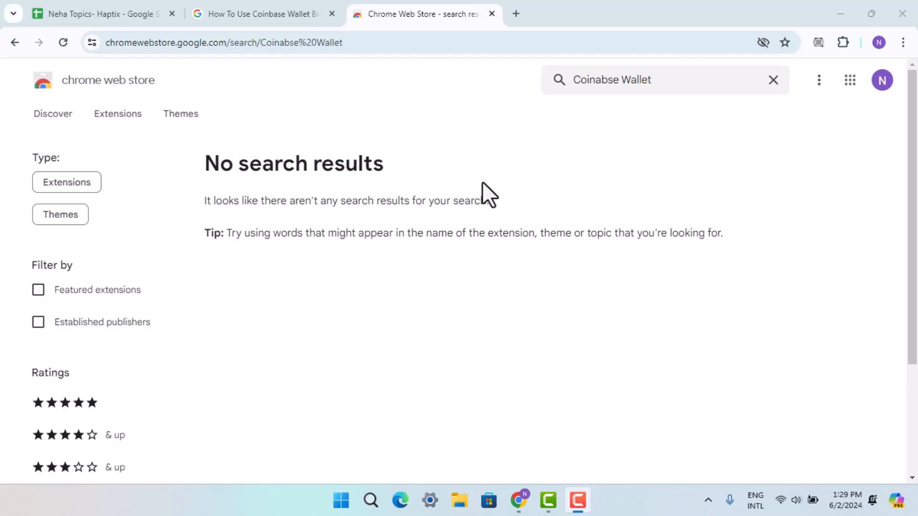